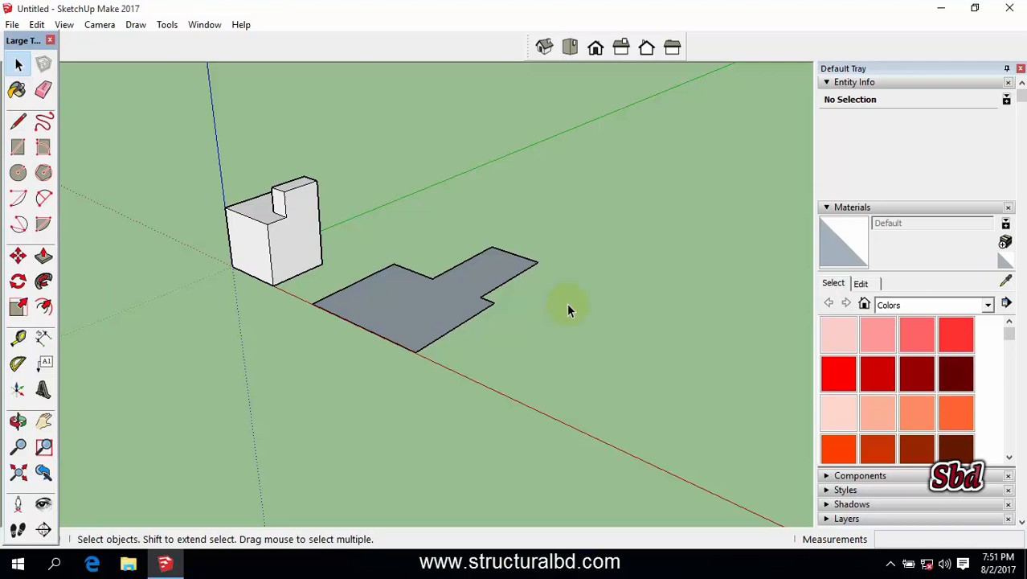
mouse_move(551, 308)
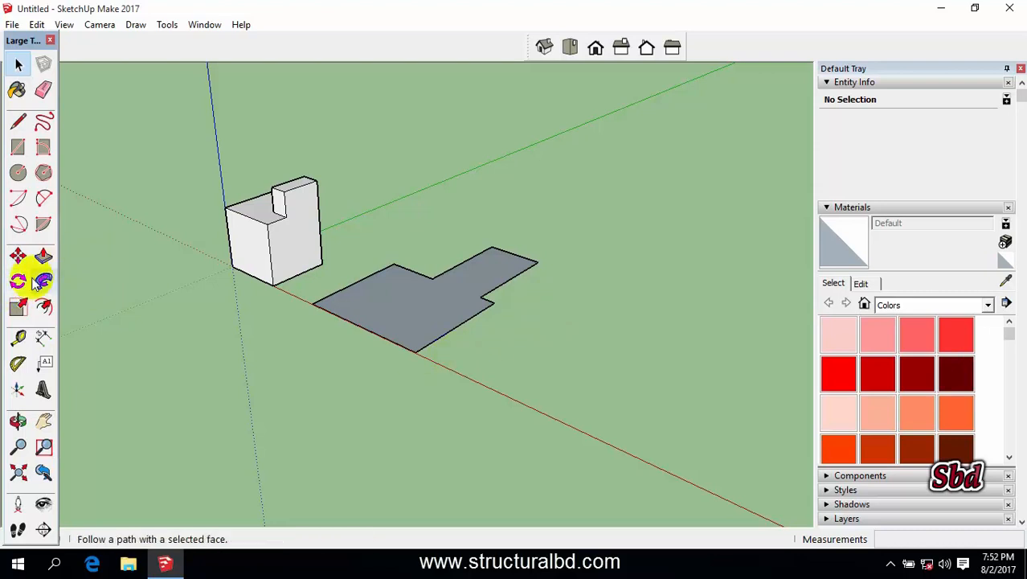
mouse_move(18, 279)
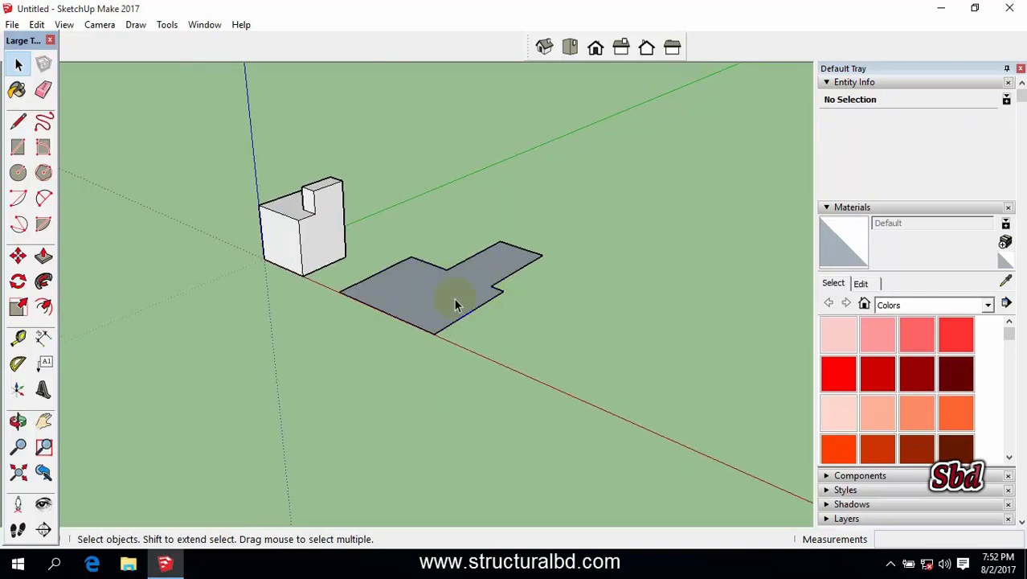
Select the L-shaped face and activate the Scale tool to show its scaling box.
left_click(434, 298)
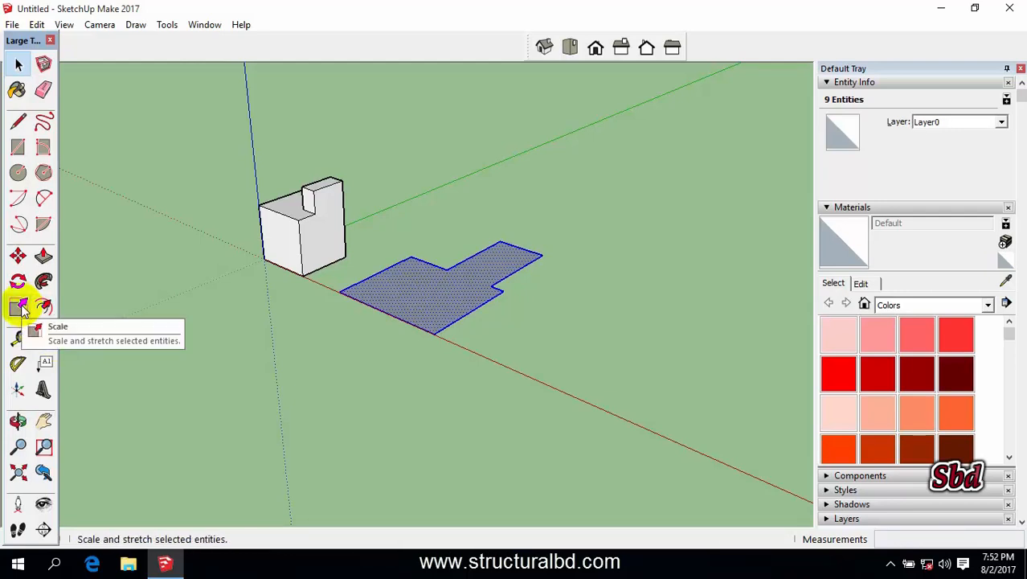
left_click(17, 307)
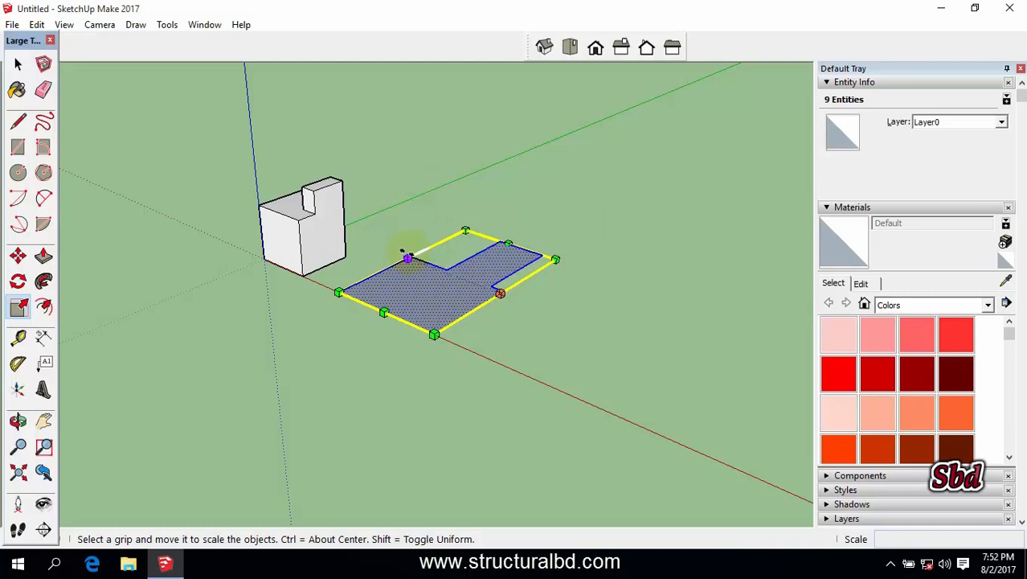
mouse_move(408, 257)
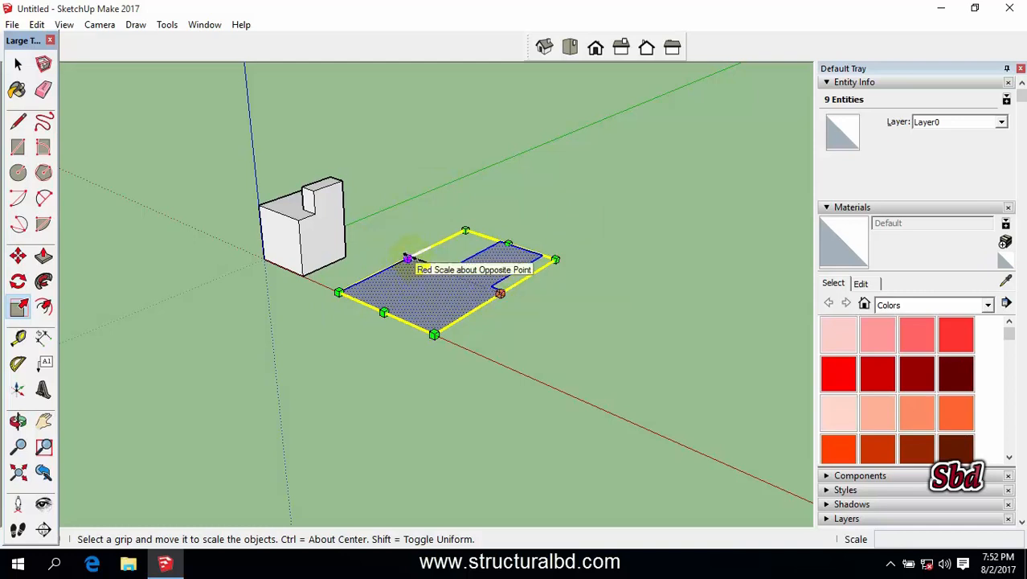
Drag the red scale grip through the face until Red Scale reads -1.00.
left_click_drag(408, 259, 537, 306)
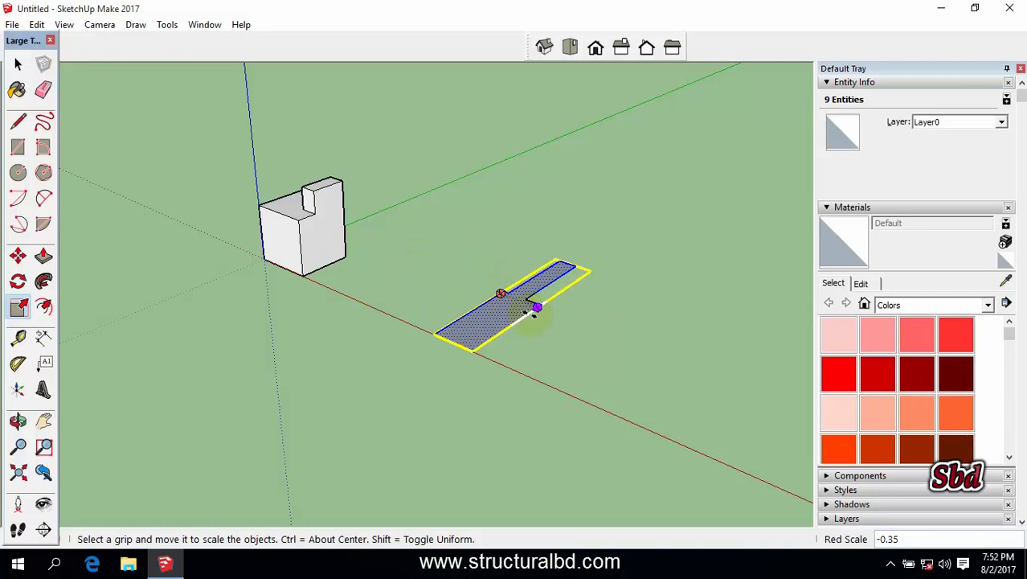
left_click_drag(537, 306, 565, 318)
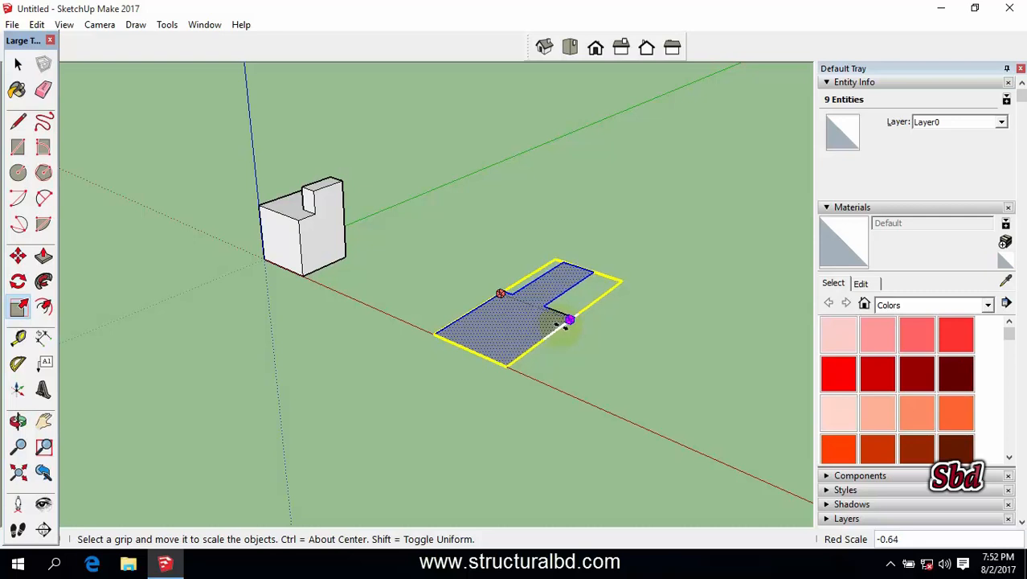
left_click_drag(567, 322, 613, 336)
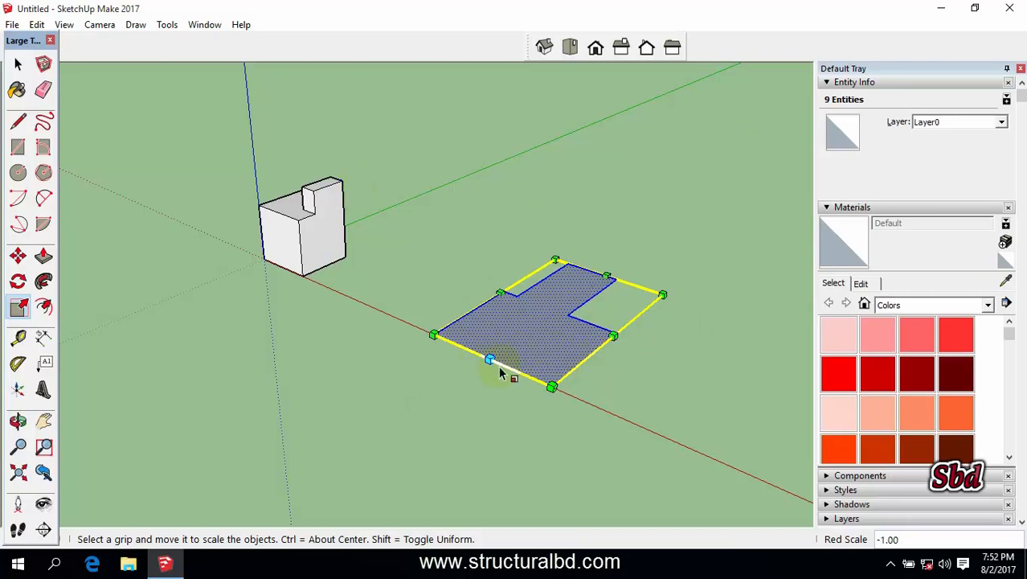
mouse_move(490, 360)
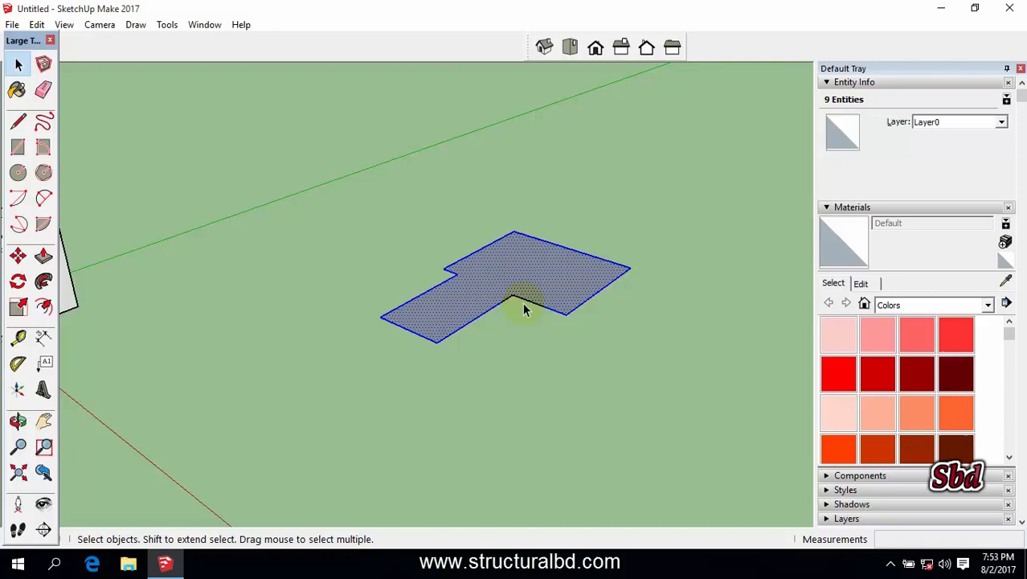
Flip the L-shaped face along the green direction twice via the context menu.
right_click(514, 302)
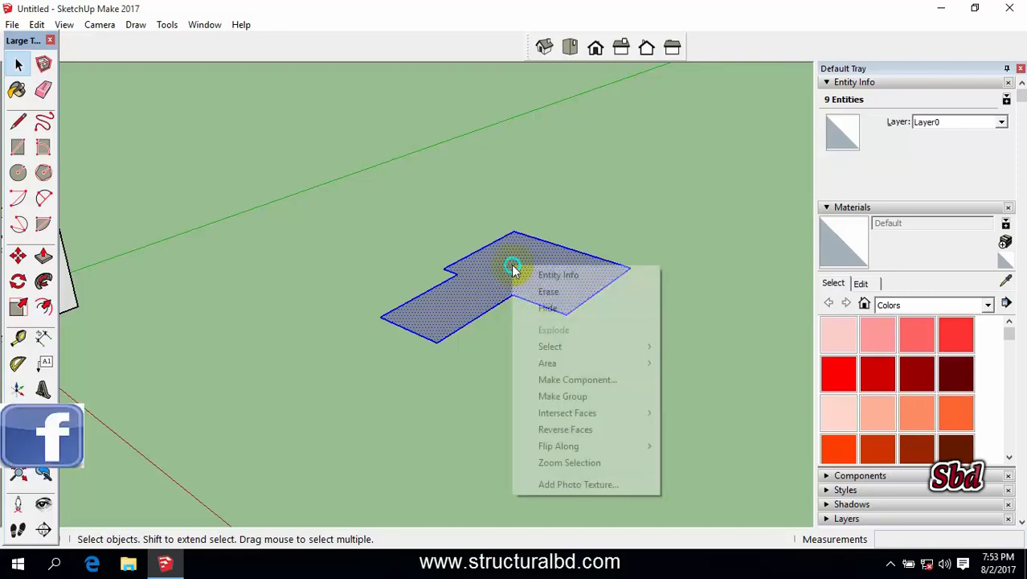
mouse_move(558, 445)
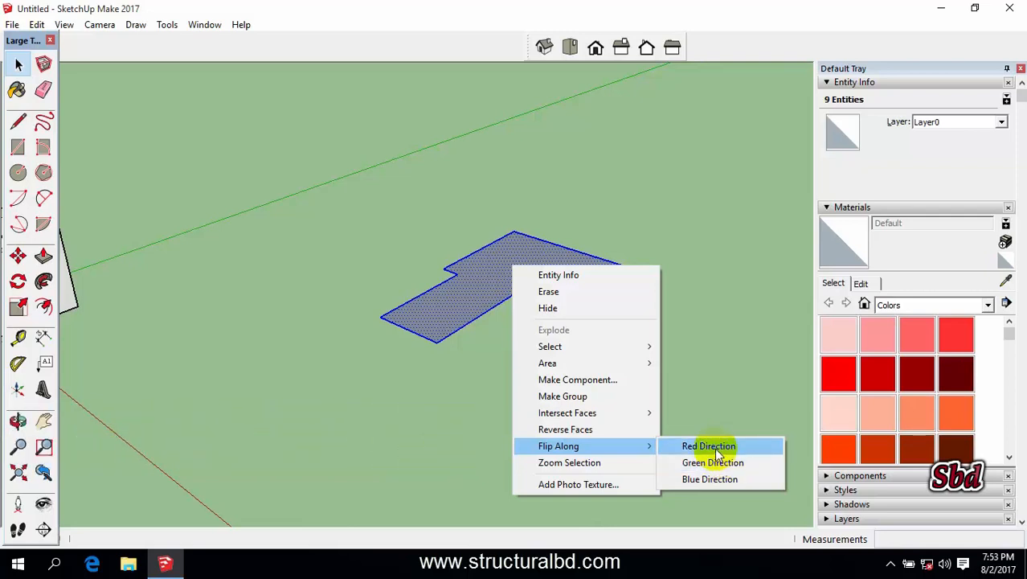
mouse_move(712, 462)
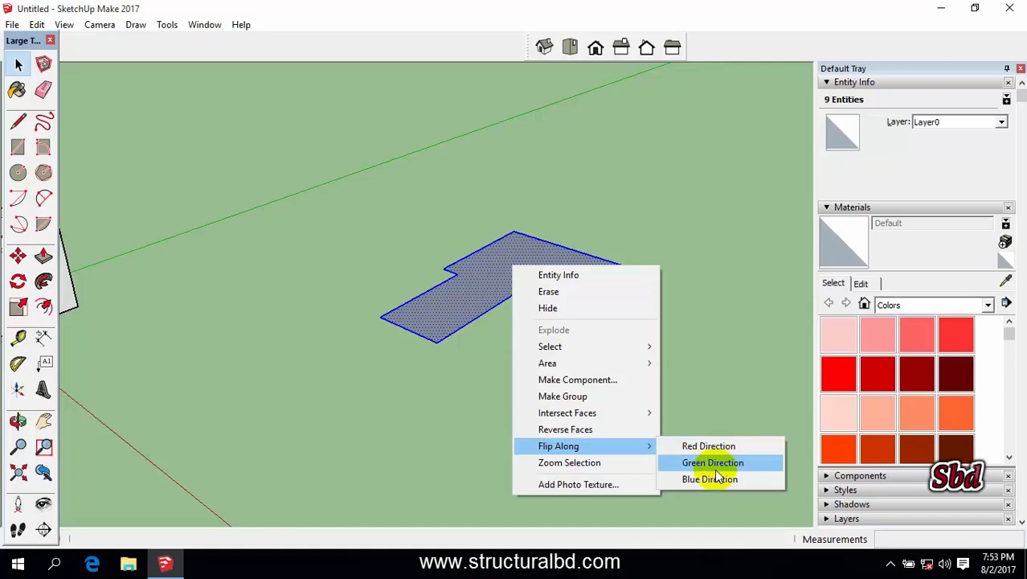
left_click(713, 462)
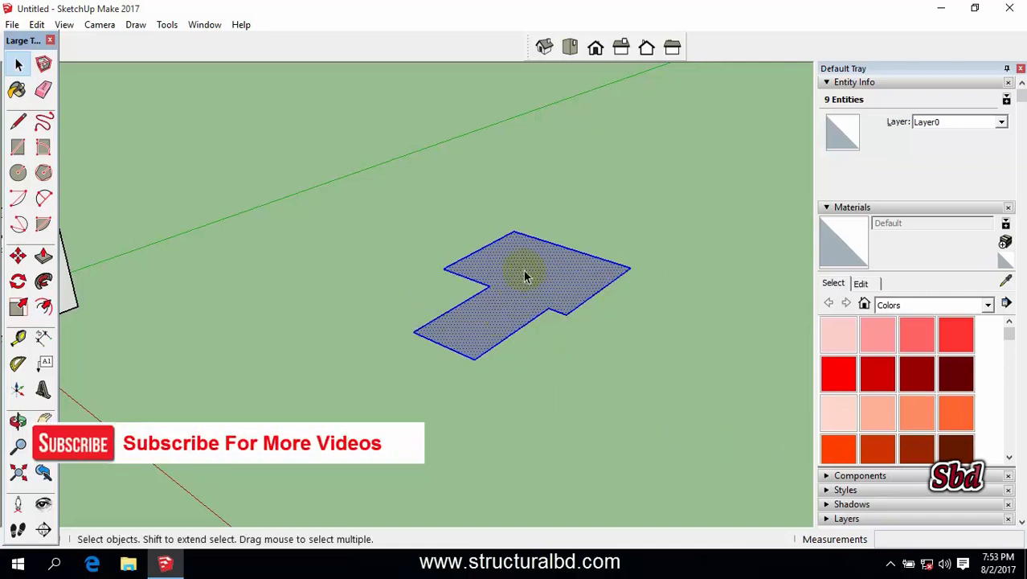
right_click(526, 278)
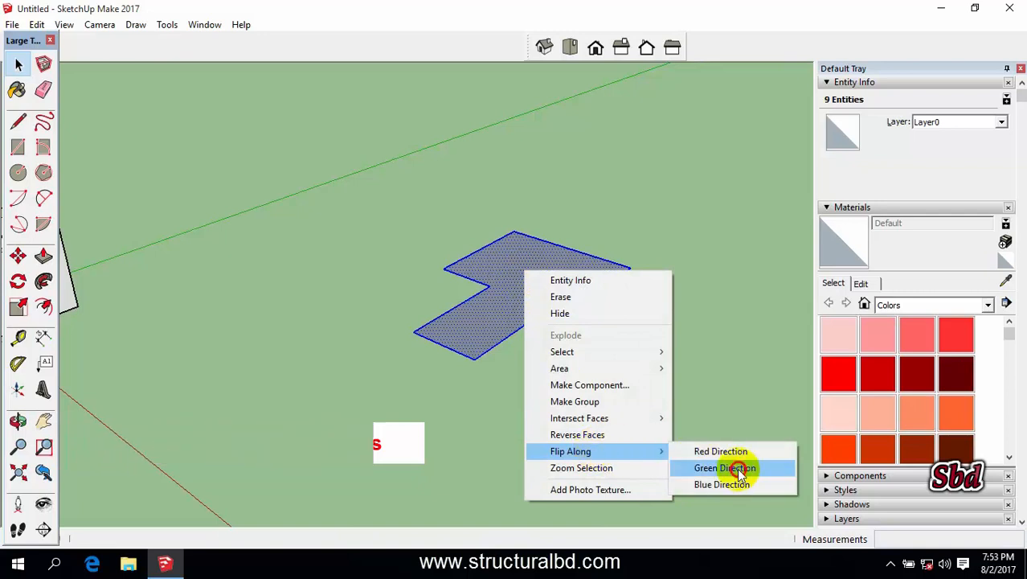
left_click(724, 468)
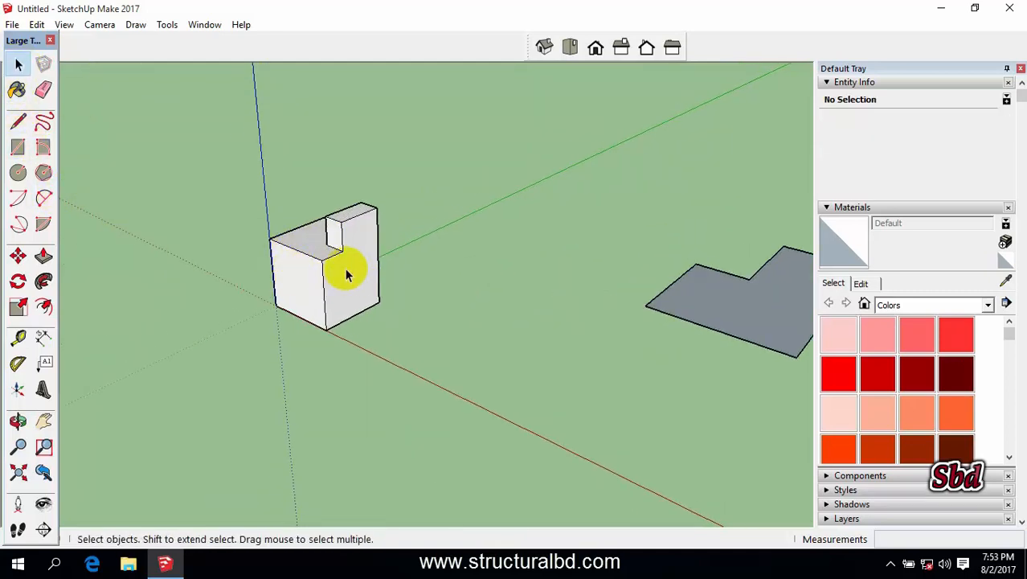
Select all 30 entities of the block and flip them along Green Direction.
left_click(18, 307)
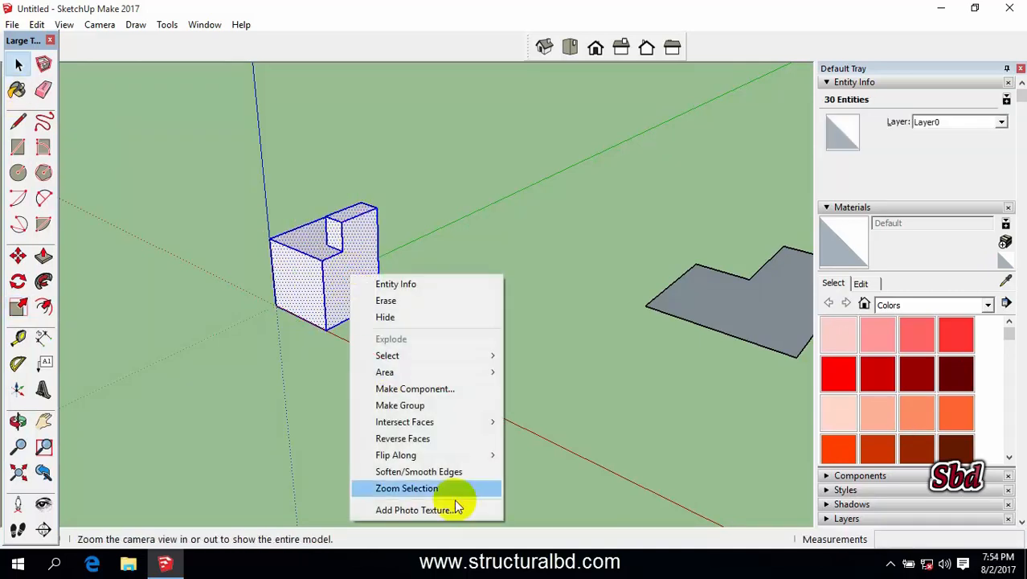
mouse_move(396, 454)
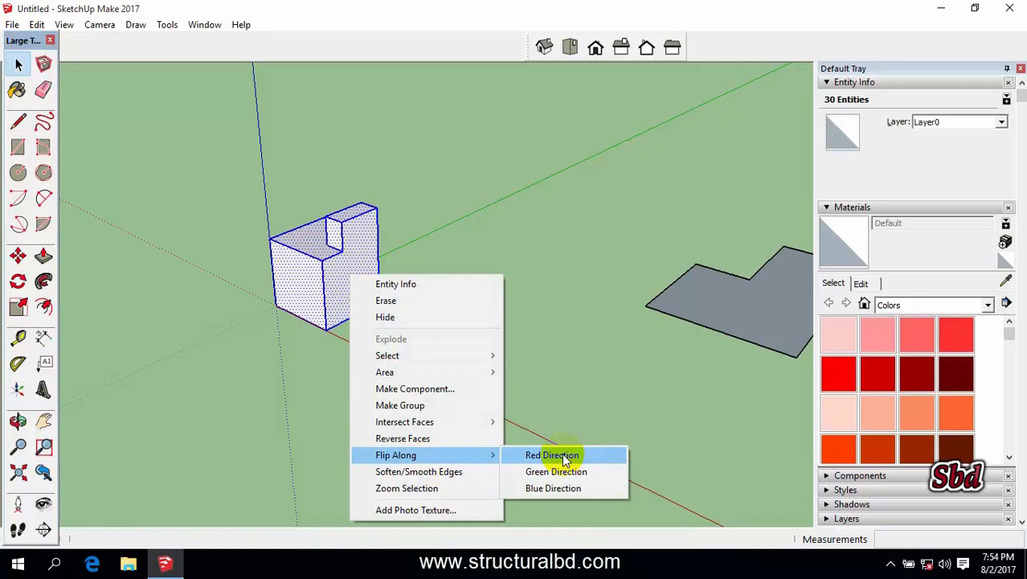
mouse_move(556, 472)
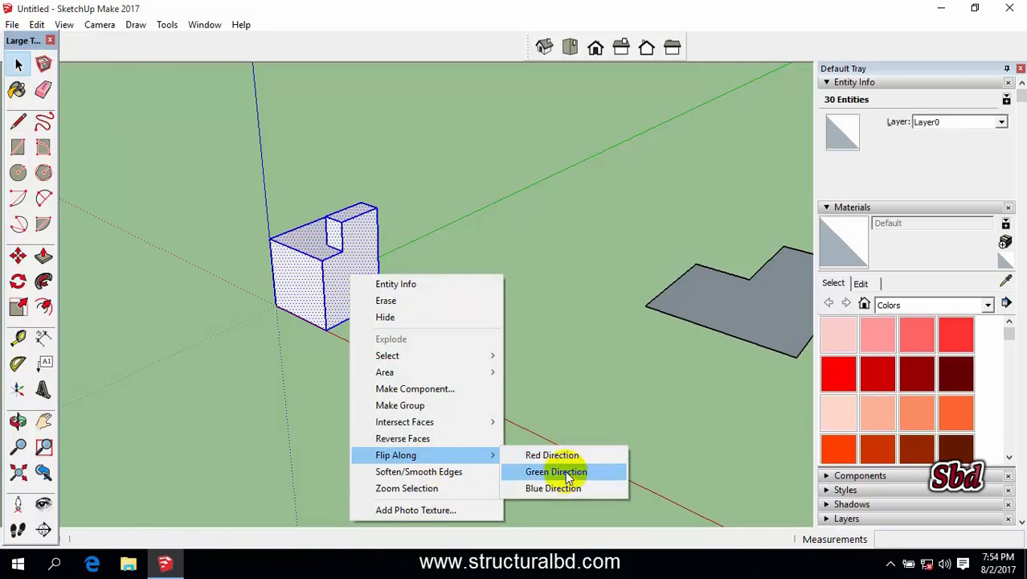
left_click(556, 471)
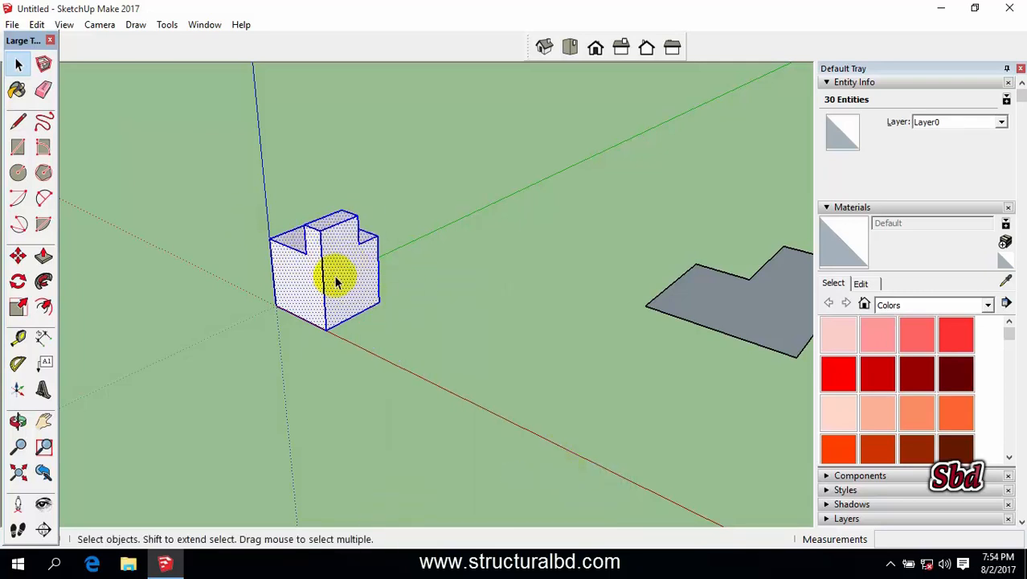
Flip the block back along green, then along blue so the notch sits at the bottom.
right_click(342, 278)
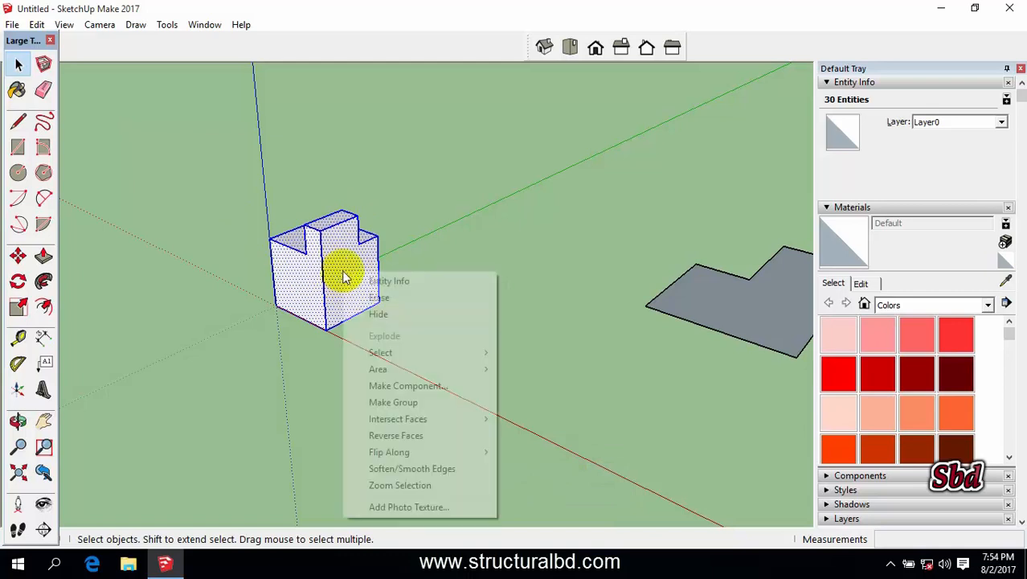
mouse_move(389, 451)
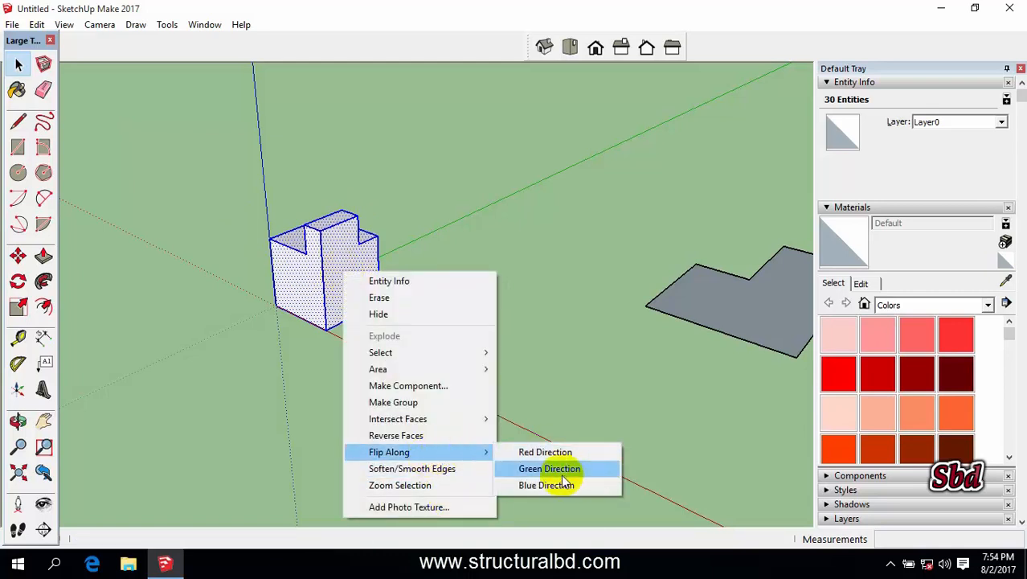
left_click(549, 468)
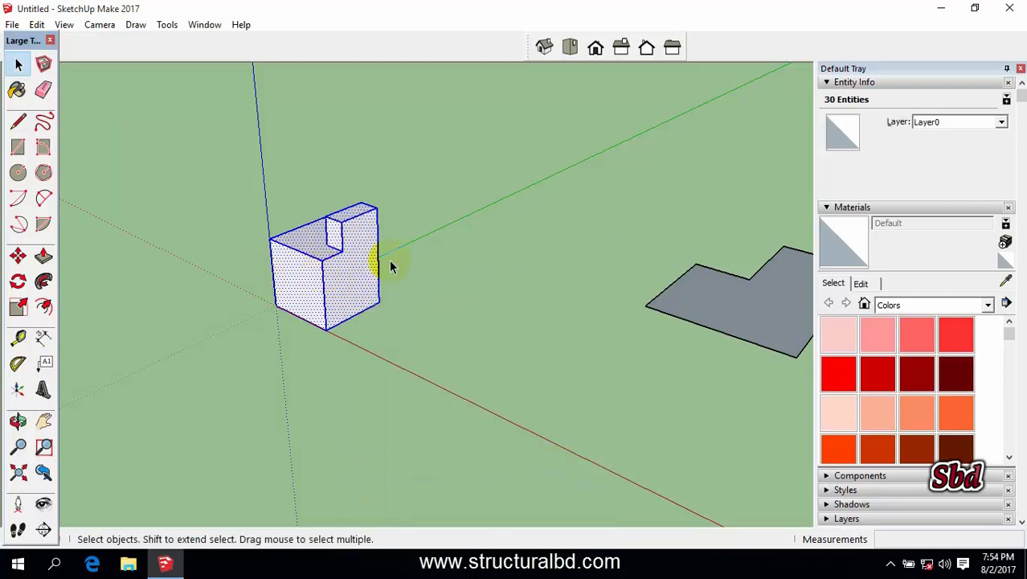
right_click(338, 249)
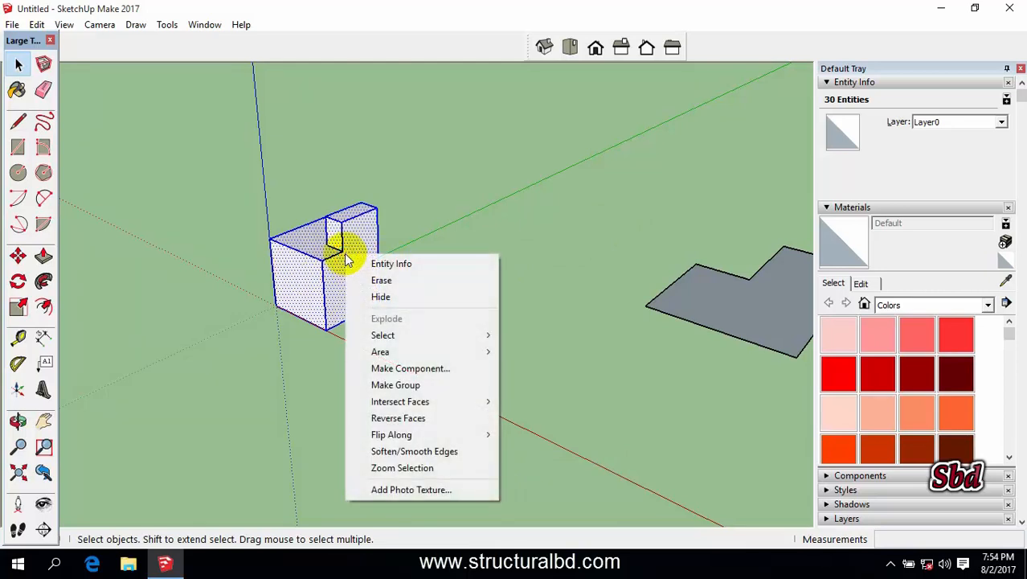
mouse_move(392, 434)
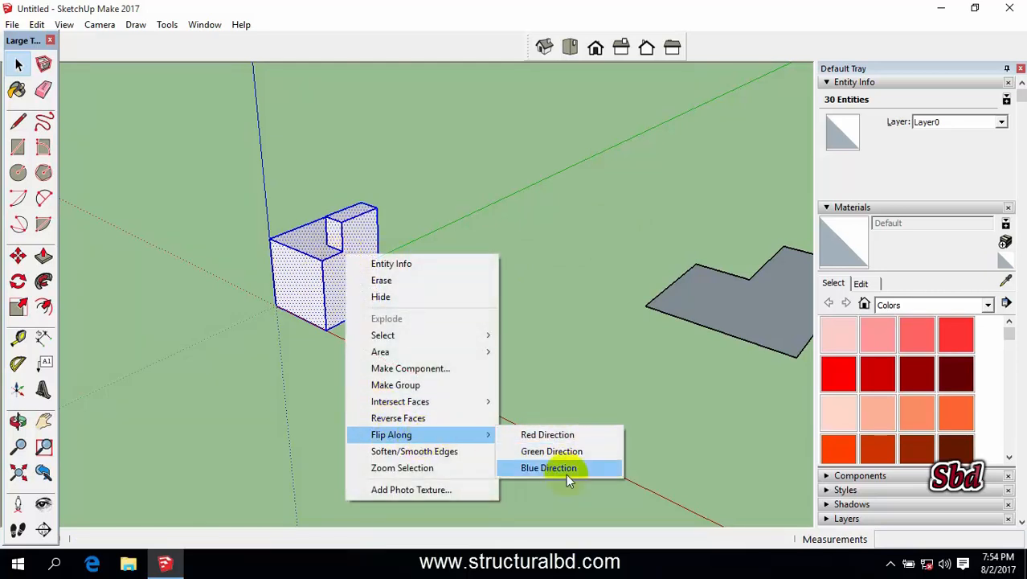
left_click(549, 468)
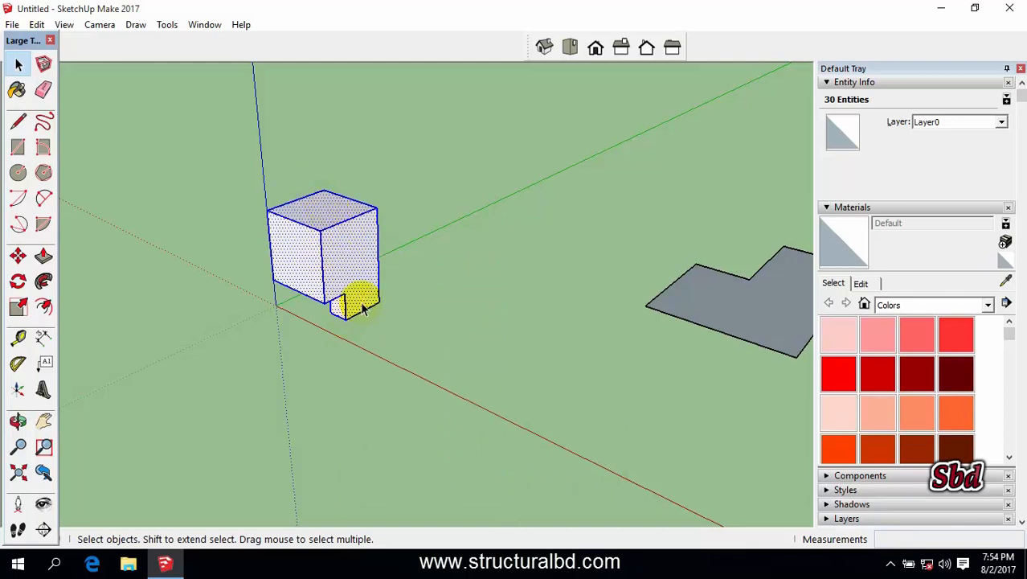
mouse_move(338, 254)
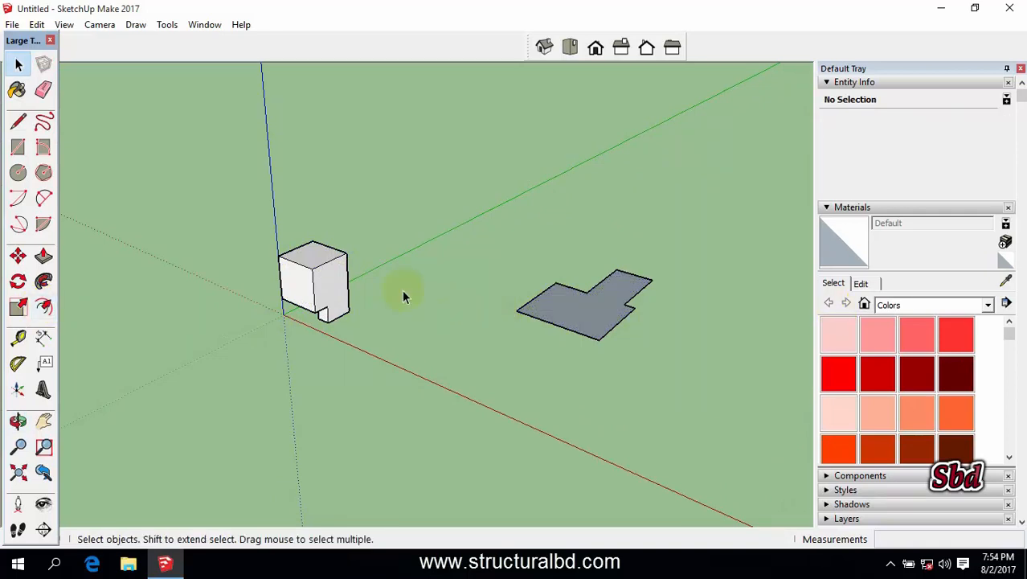
mouse_move(440, 324)
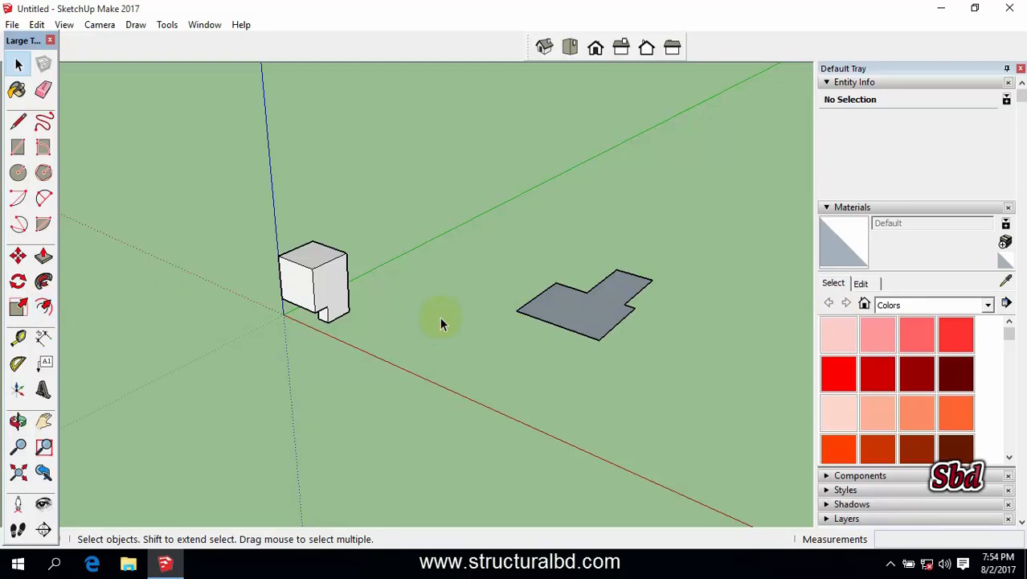
mouse_move(454, 349)
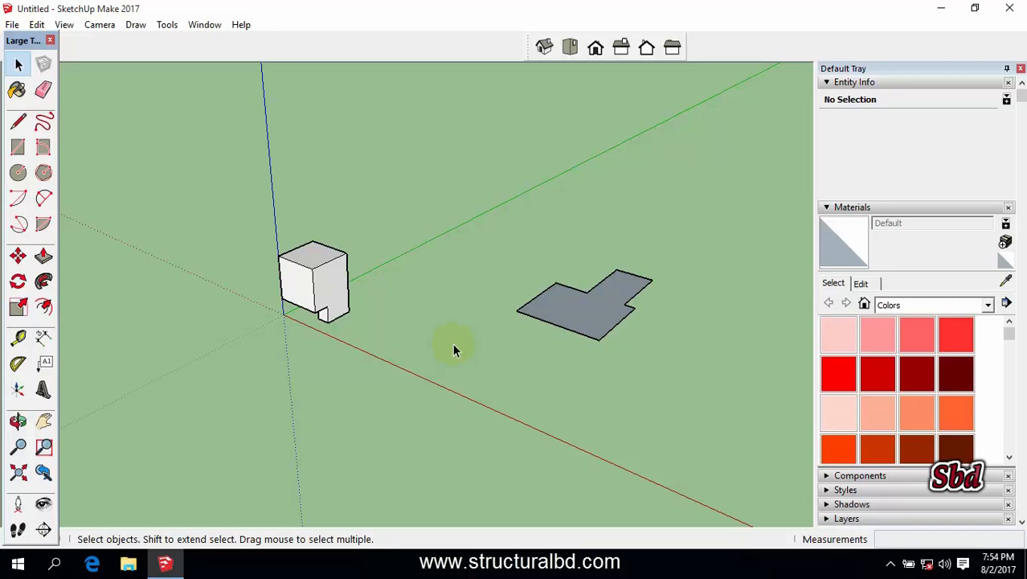
mouse_move(441, 347)
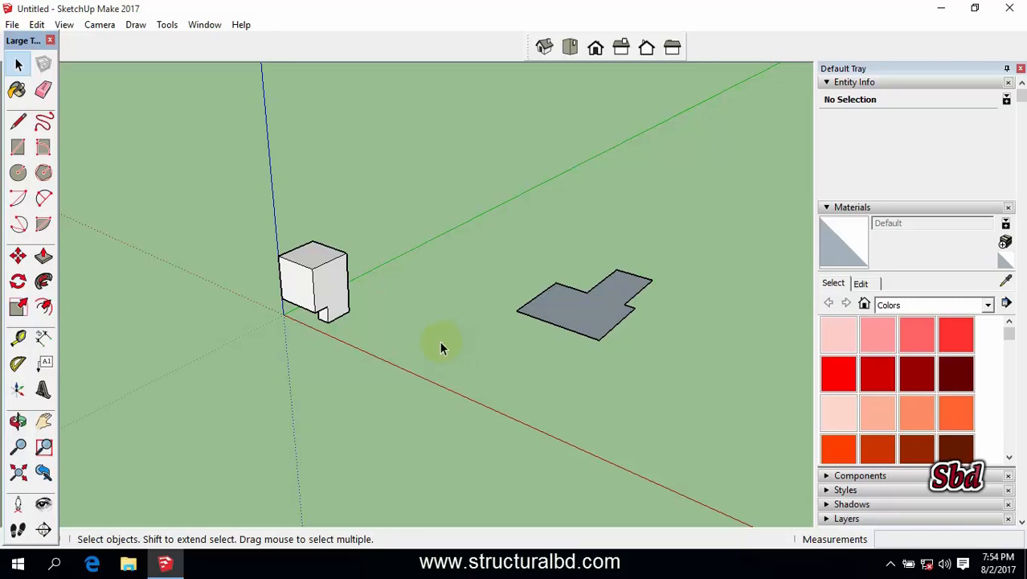